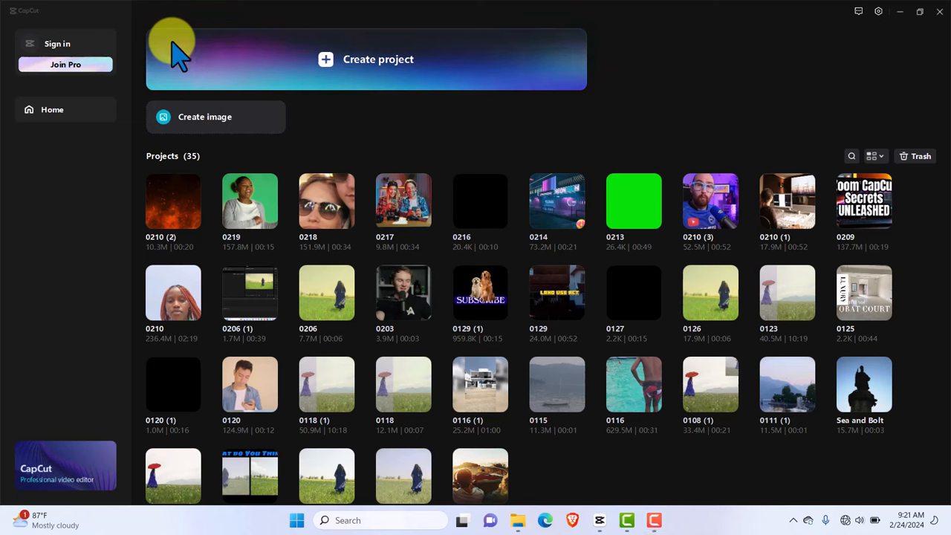
mouse_move(639, 74)
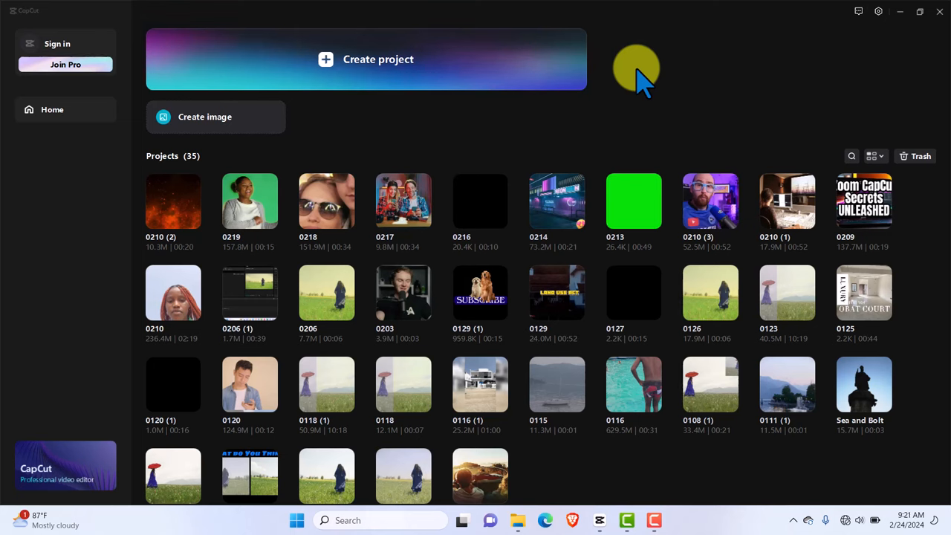
mouse_move(742, 72)
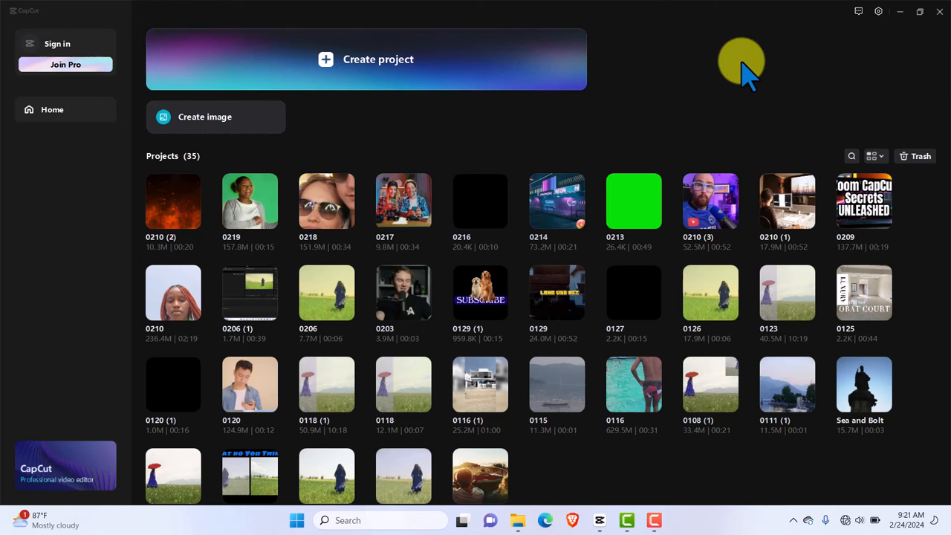
mouse_move(725, 101)
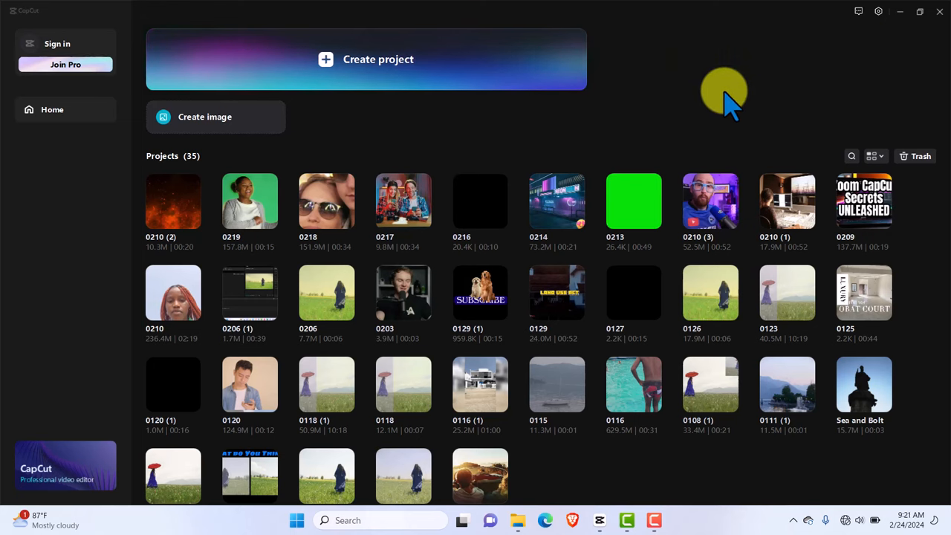
mouse_move(696, 82)
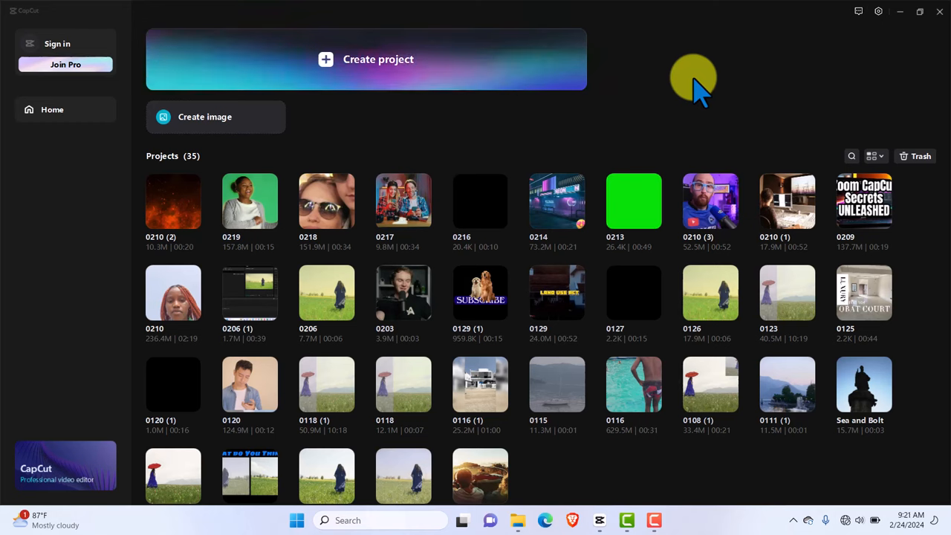
mouse_move(884, 37)
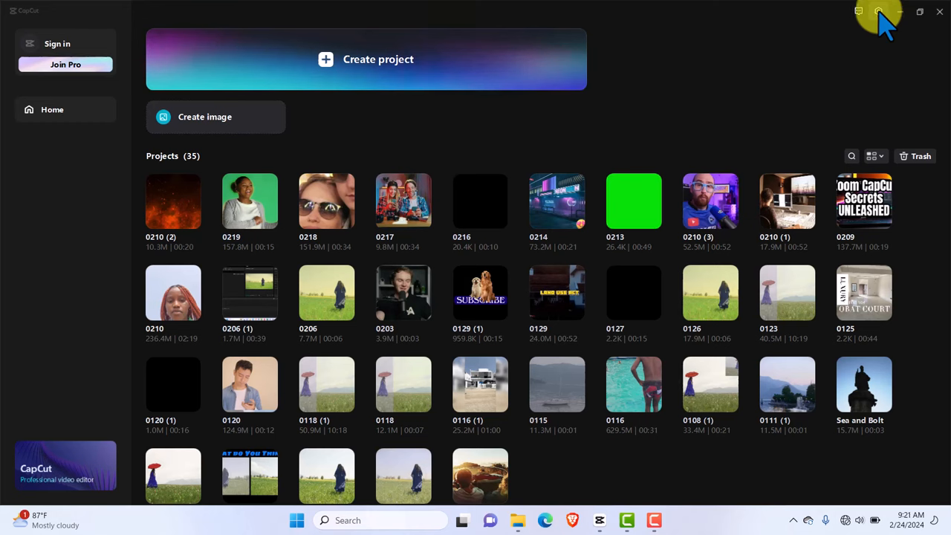
Bring up the Settings dialog on its Draft page from the top-right menu.
left_click(878, 12)
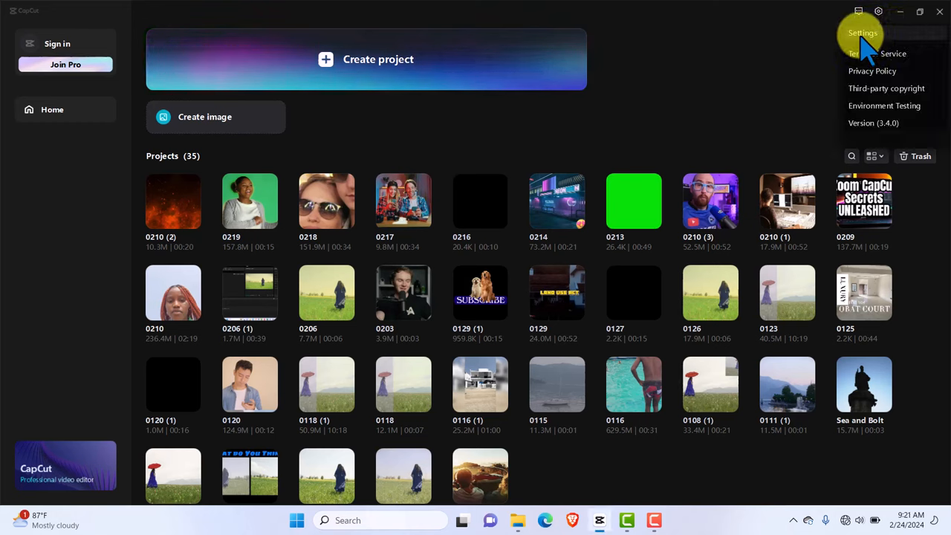
left_click(862, 33)
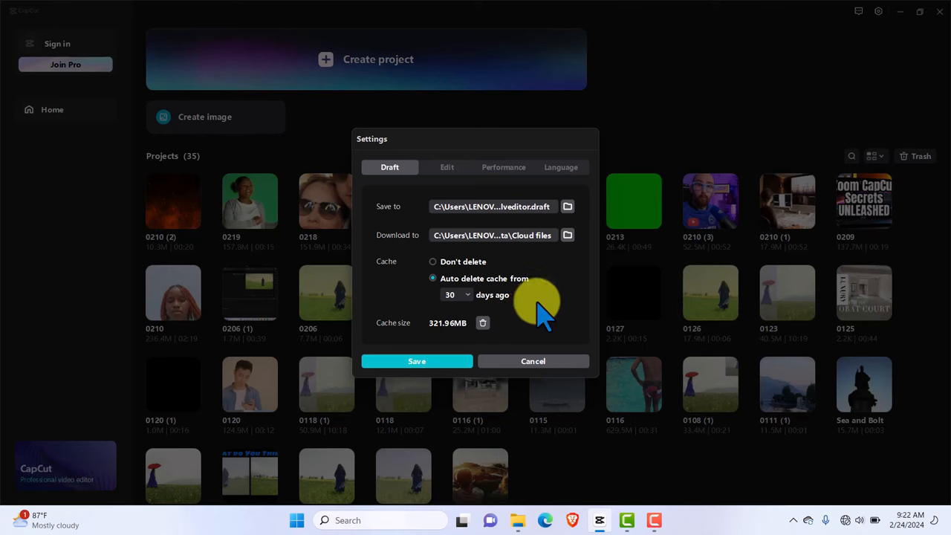
mouse_move(475, 307)
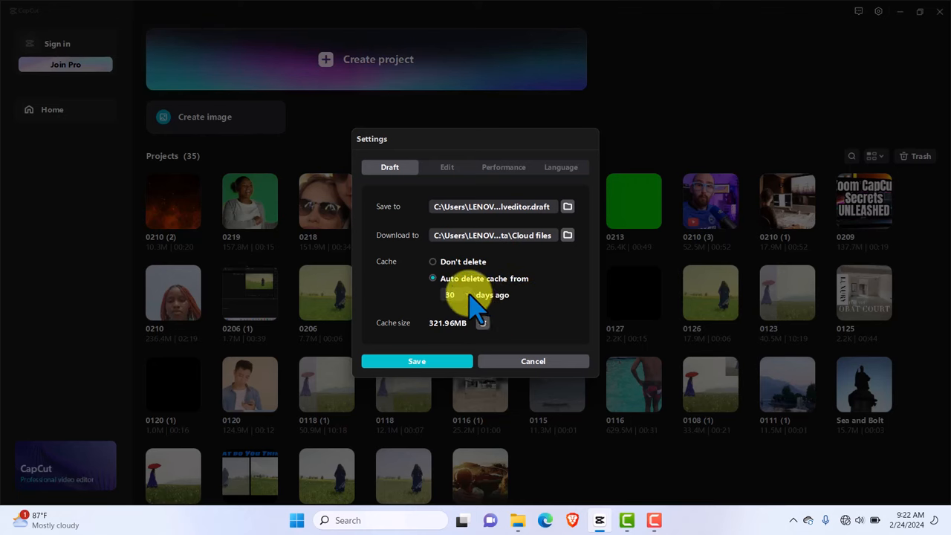
Set cache auto-delete to 15 days.
left_click(454, 294)
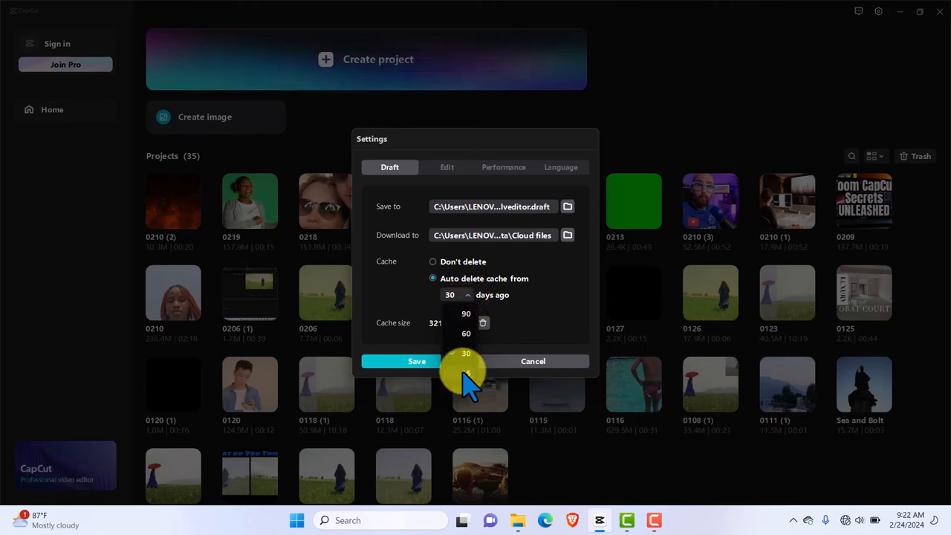
left_click(467, 371)
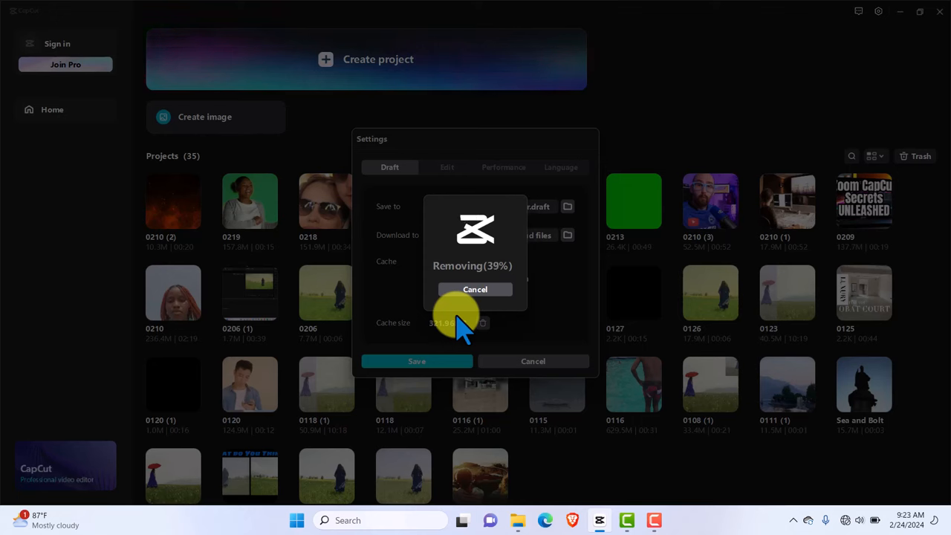
mouse_move(621, 458)
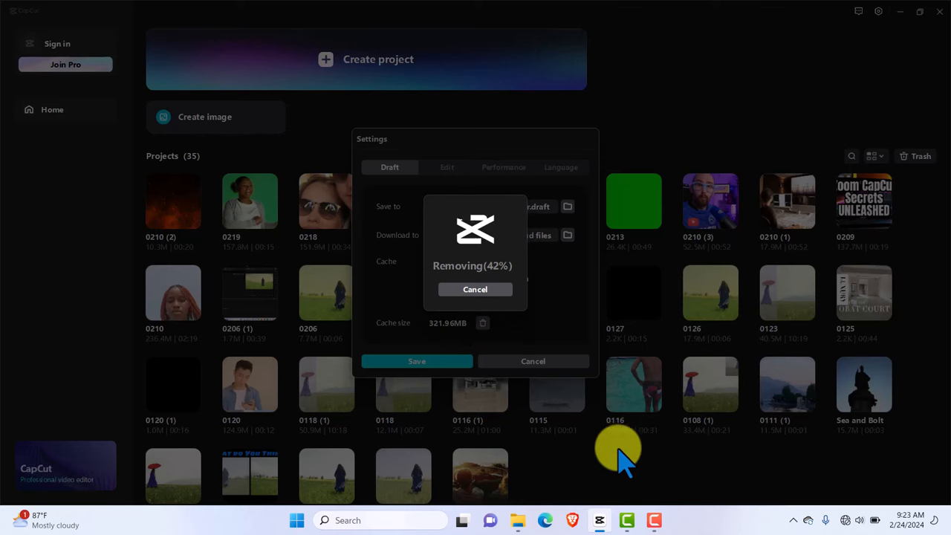
mouse_move(304, 286)
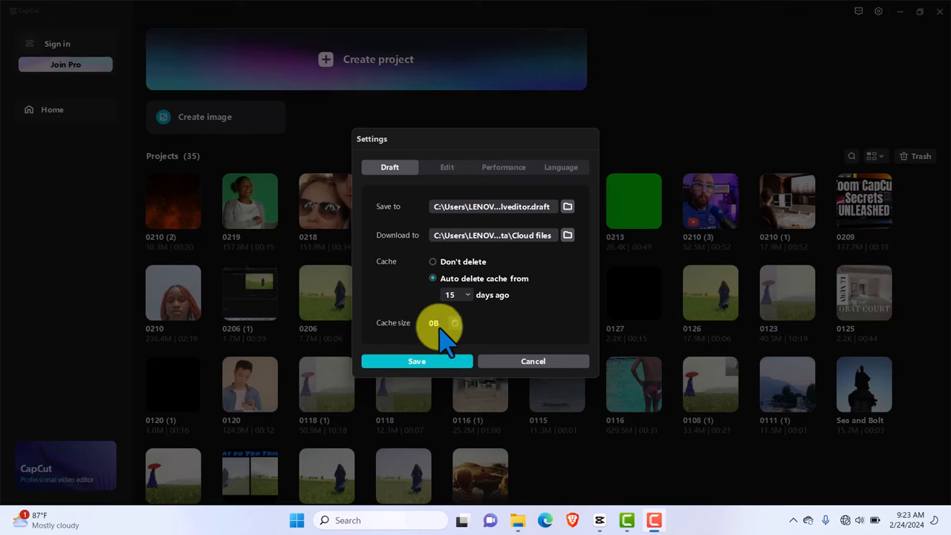
mouse_move(171, 42)
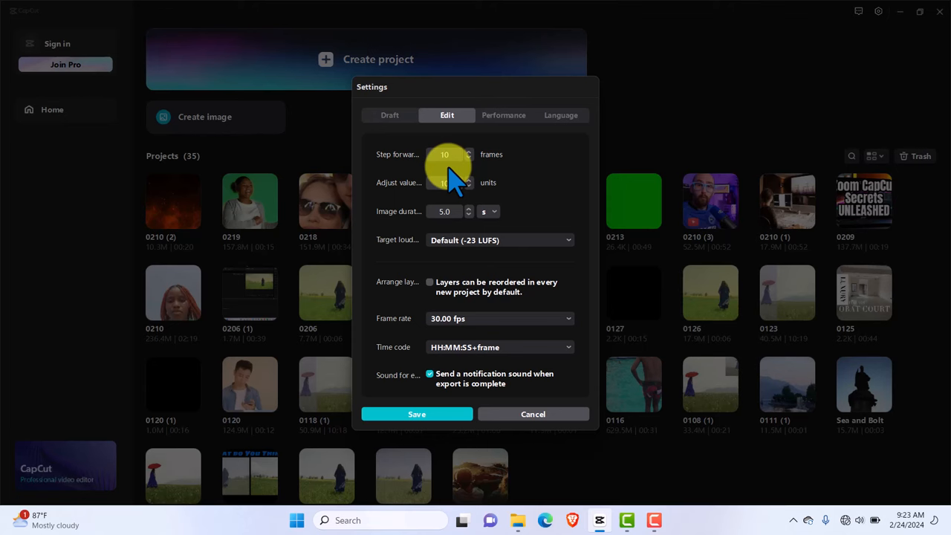
mouse_move(384, 220)
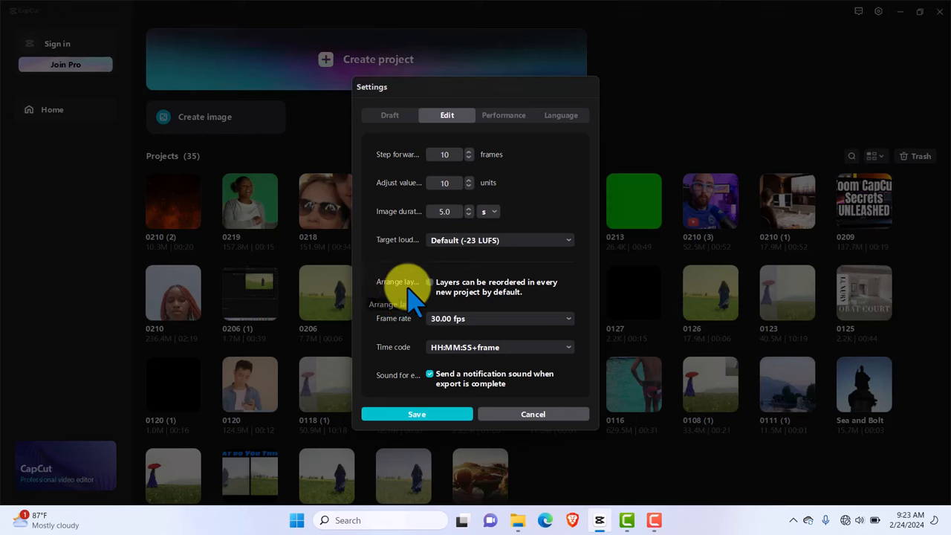
mouse_move(439, 297)
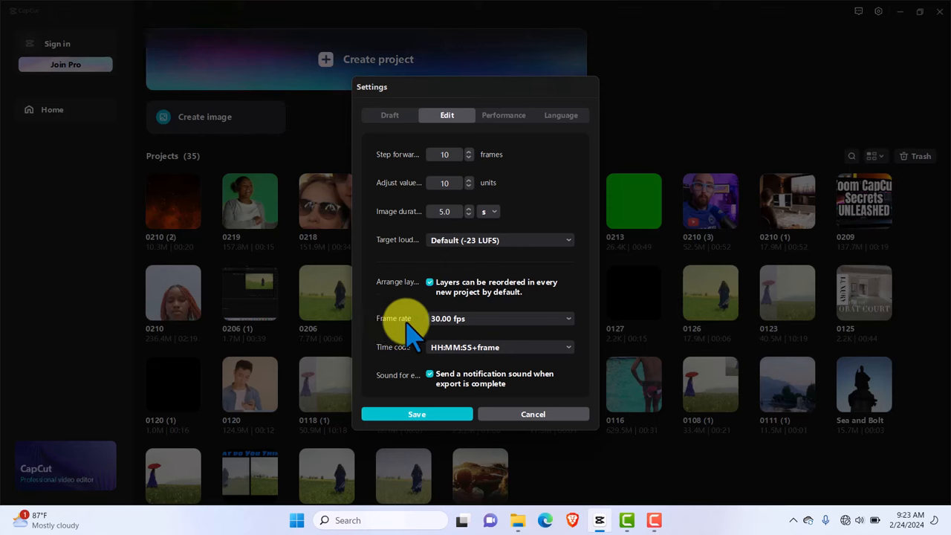
Leave the default frame rate at 30.00 fps and move to the Performance page.
left_click(501, 318)
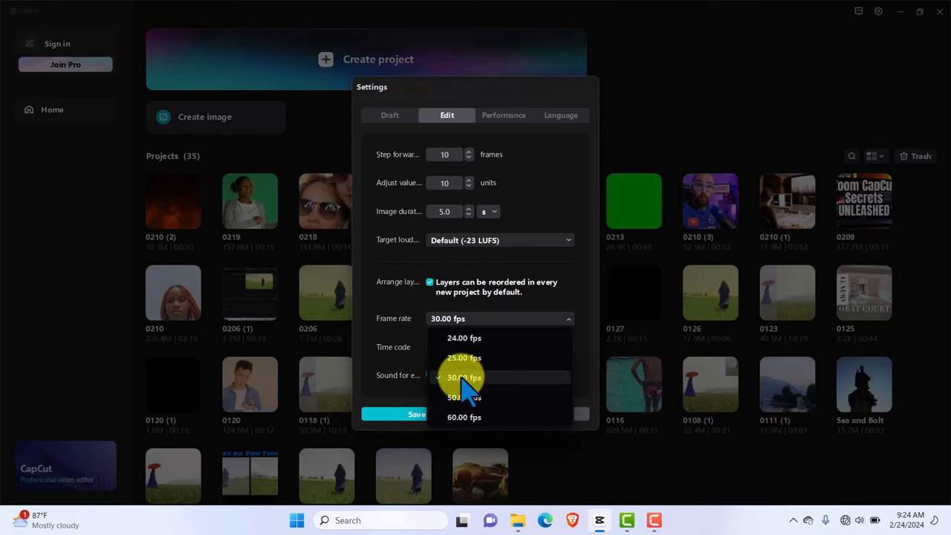
mouse_move(463, 339)
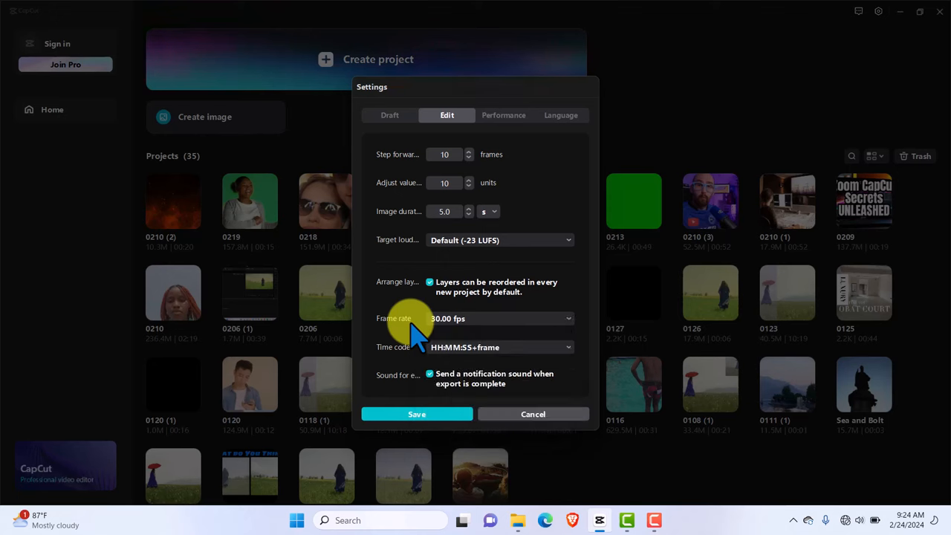
mouse_move(394, 384)
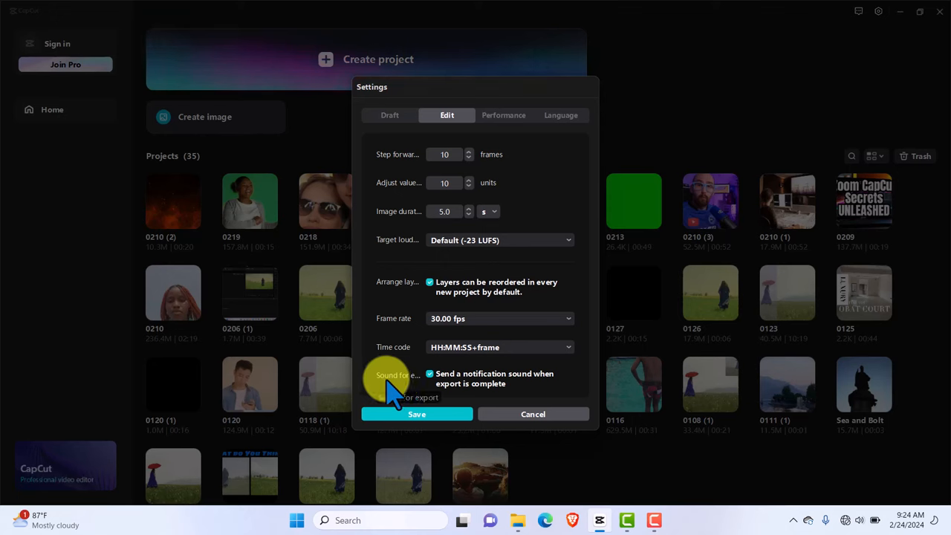
mouse_move(513, 386)
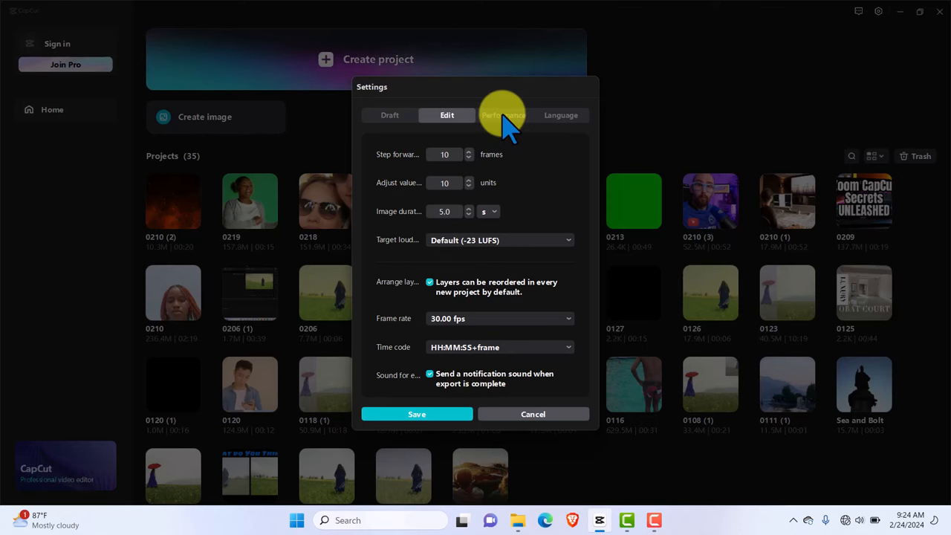
left_click(504, 116)
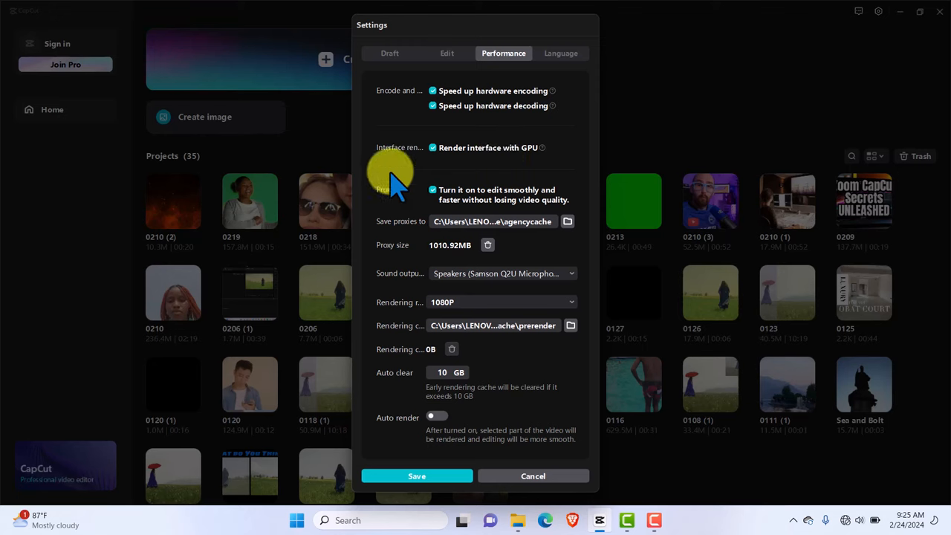
mouse_move(371, 181)
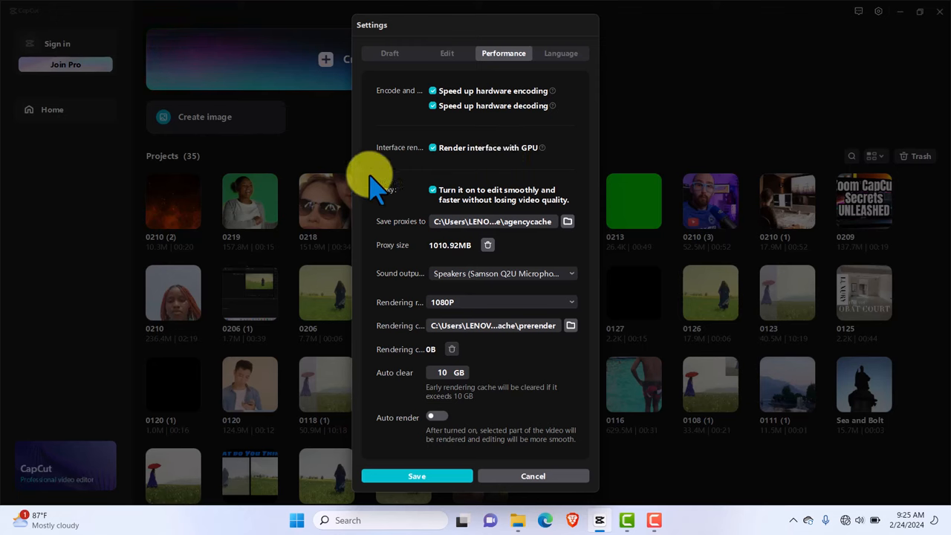
mouse_move(384, 196)
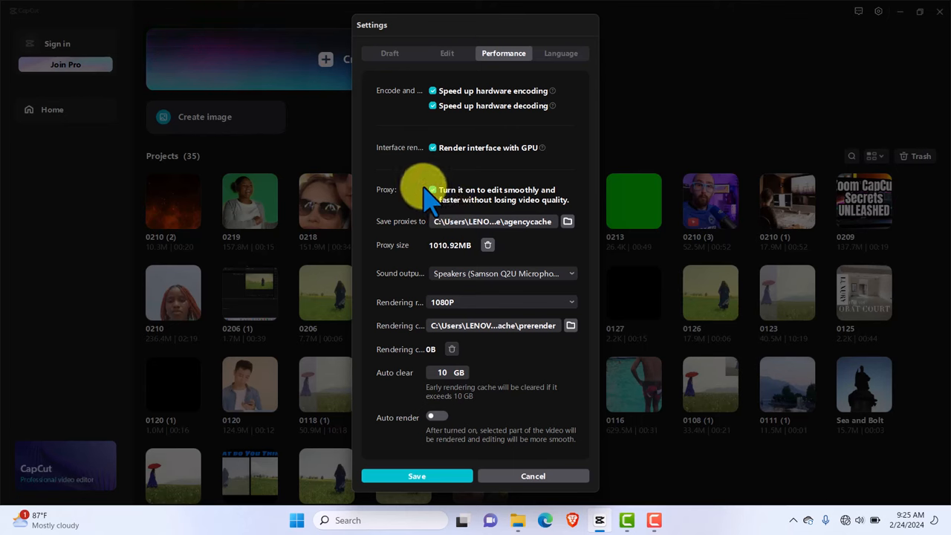
mouse_move(408, 324)
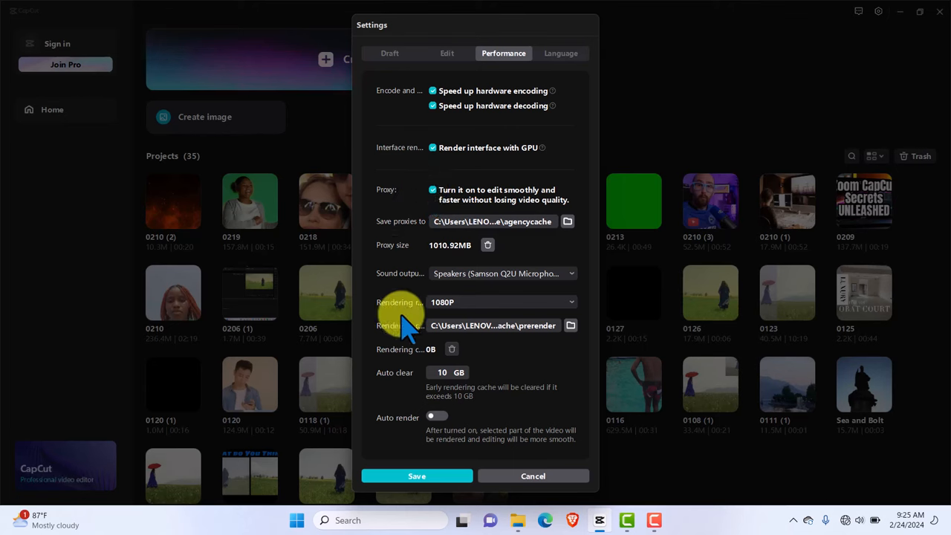
mouse_move(460, 312)
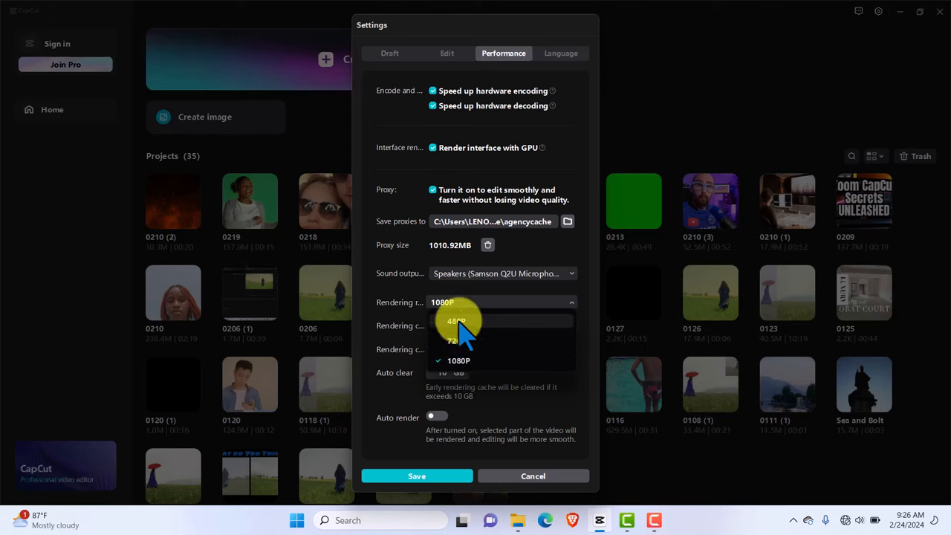
left_click(458, 361)
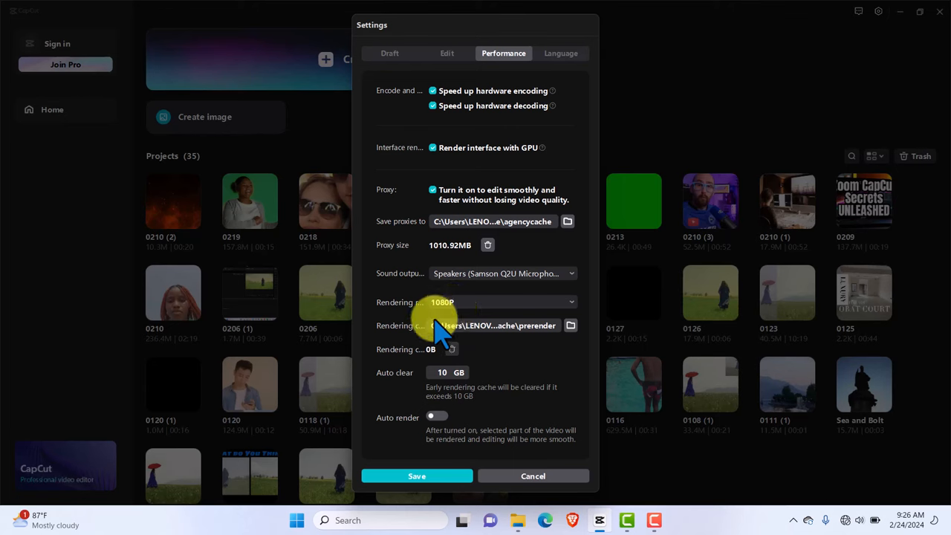
mouse_move(404, 275)
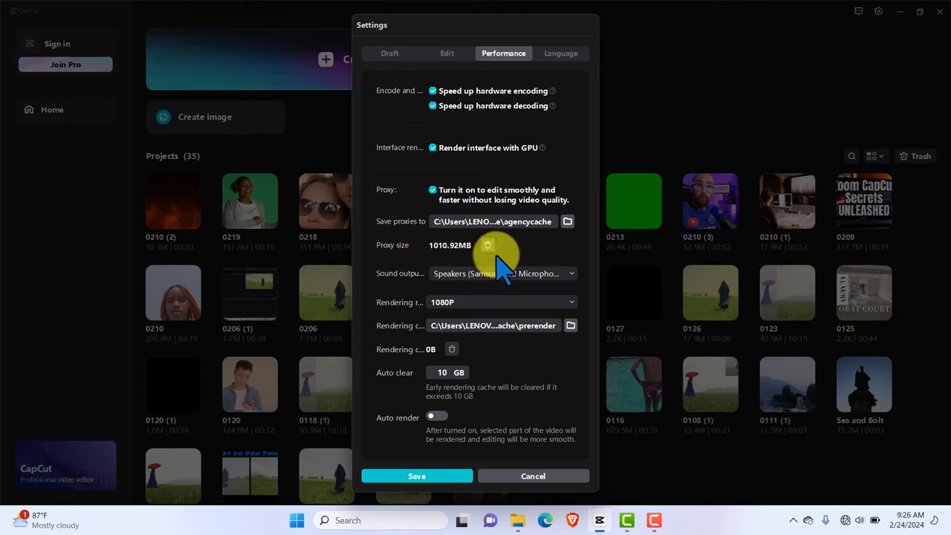
Save the performance settings, returning to the projects home screen.
left_click(531, 475)
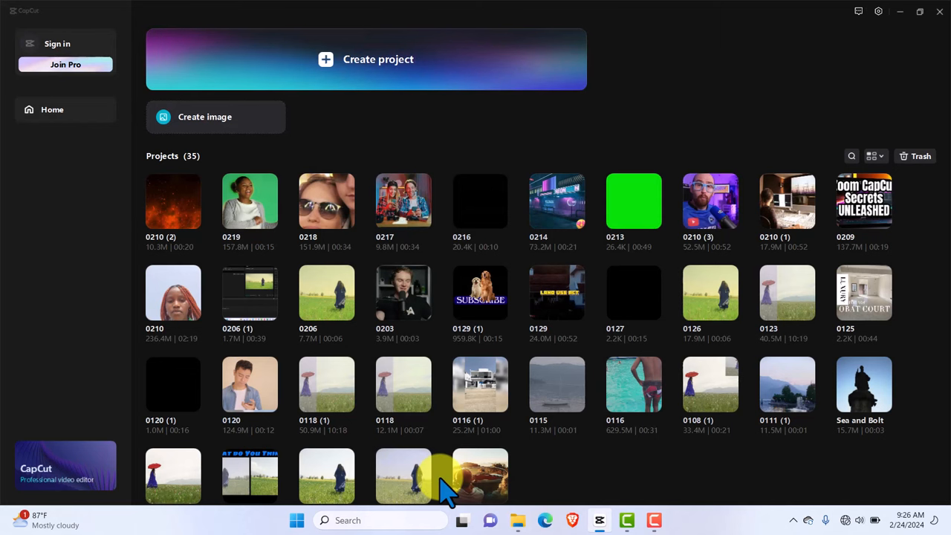
mouse_move(334, 454)
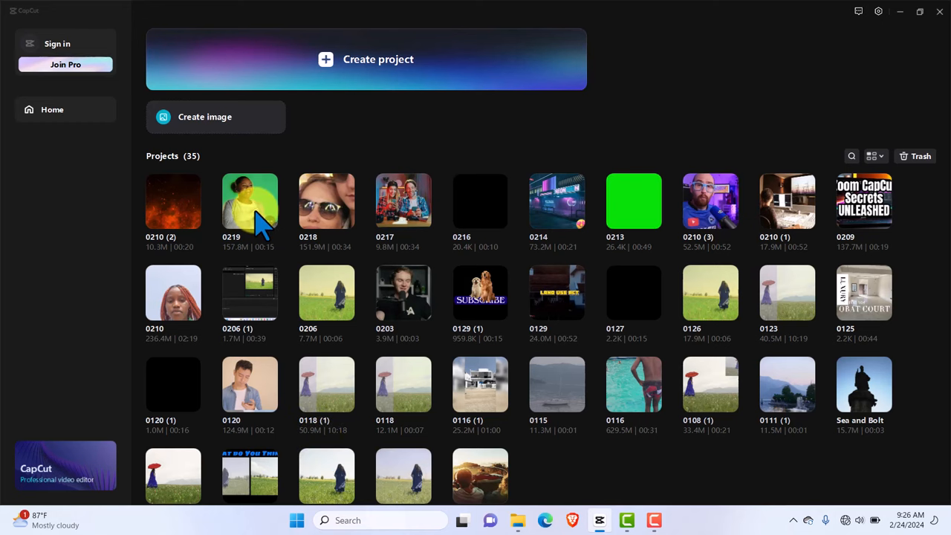
Load the 0219 project into the editor, retrying past the update notice.
left_click(249, 203)
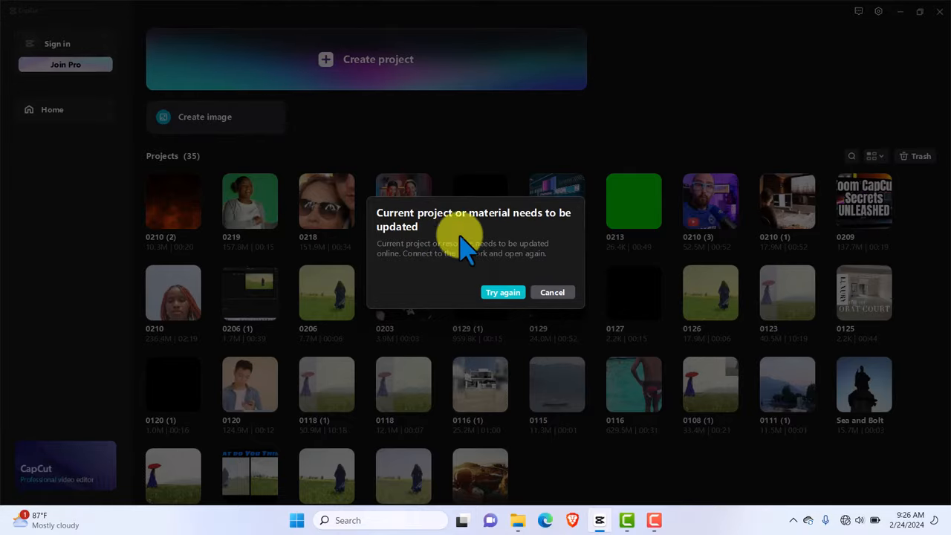
left_click(502, 291)
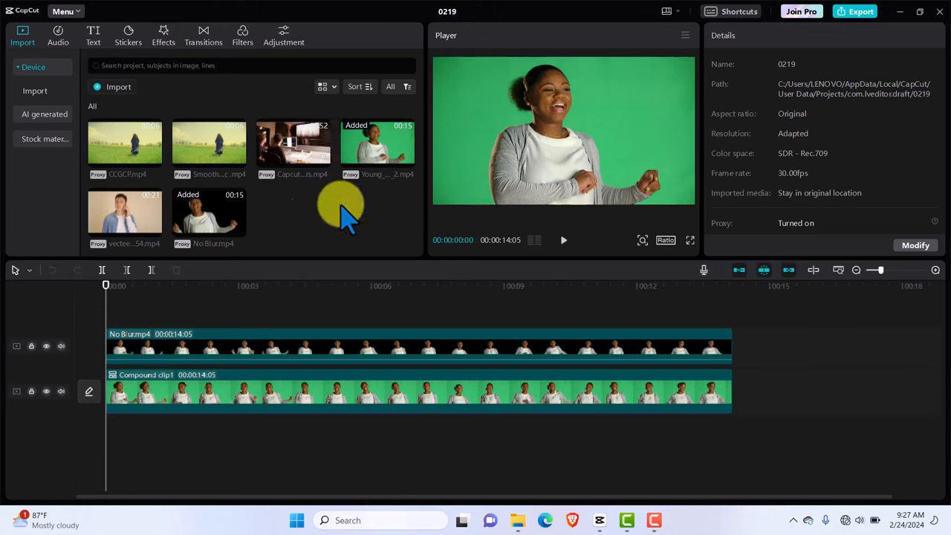
mouse_move(475, 231)
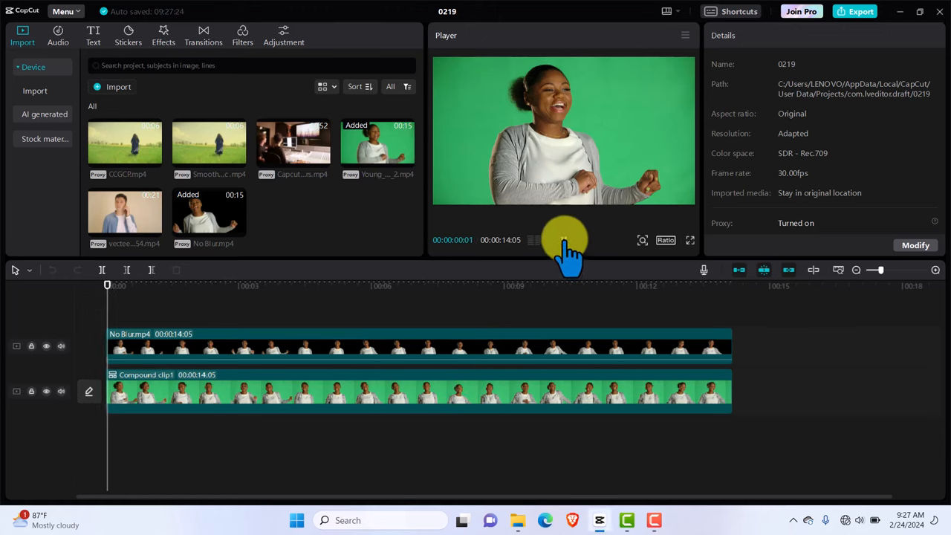
left_click(563, 239)
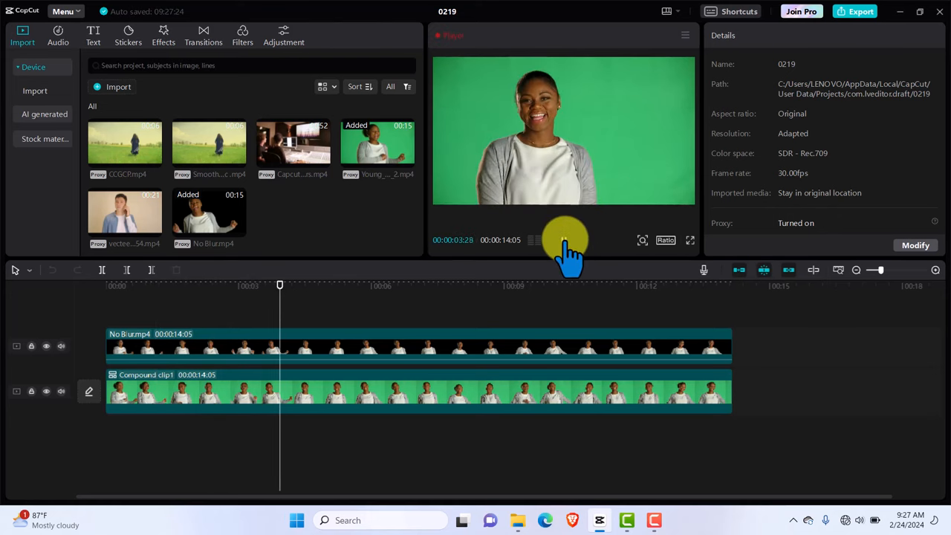
left_click(563, 239)
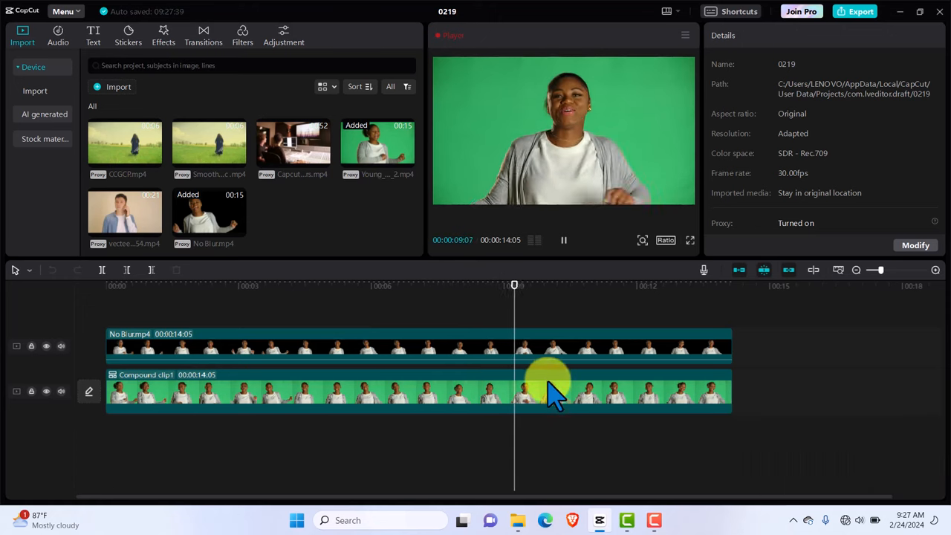
left_click_drag(514, 285, 550, 285)
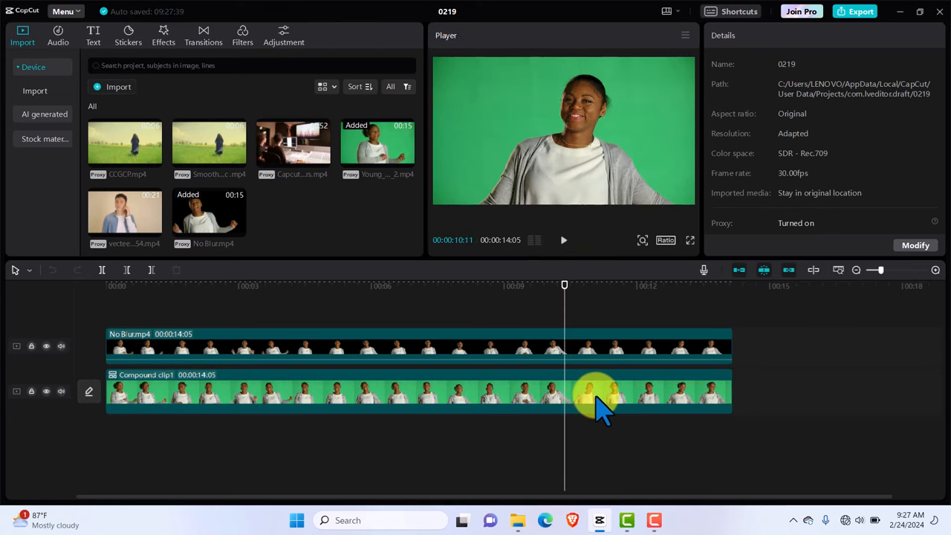
mouse_move(463, 393)
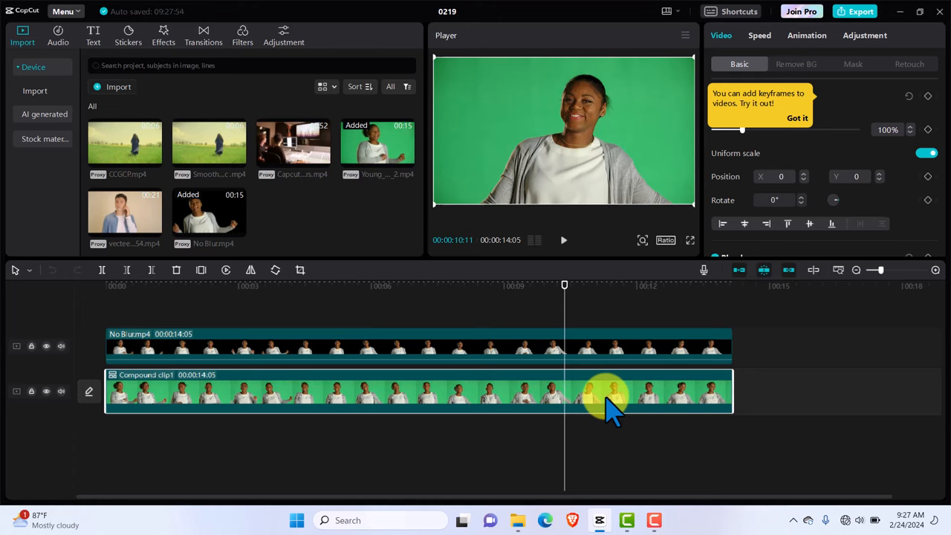
mouse_move(691, 41)
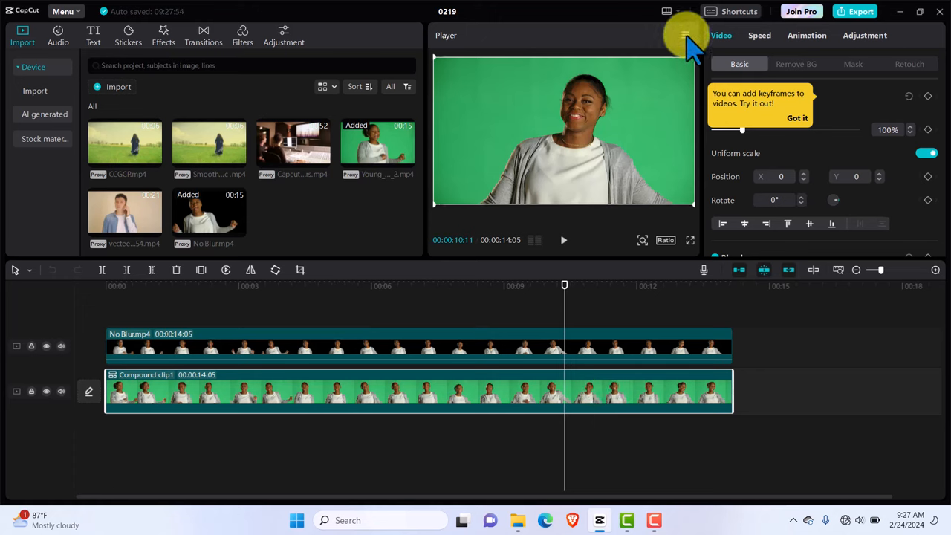
Show the player's preview quality choices, currently at Best quality.
left_click(685, 35)
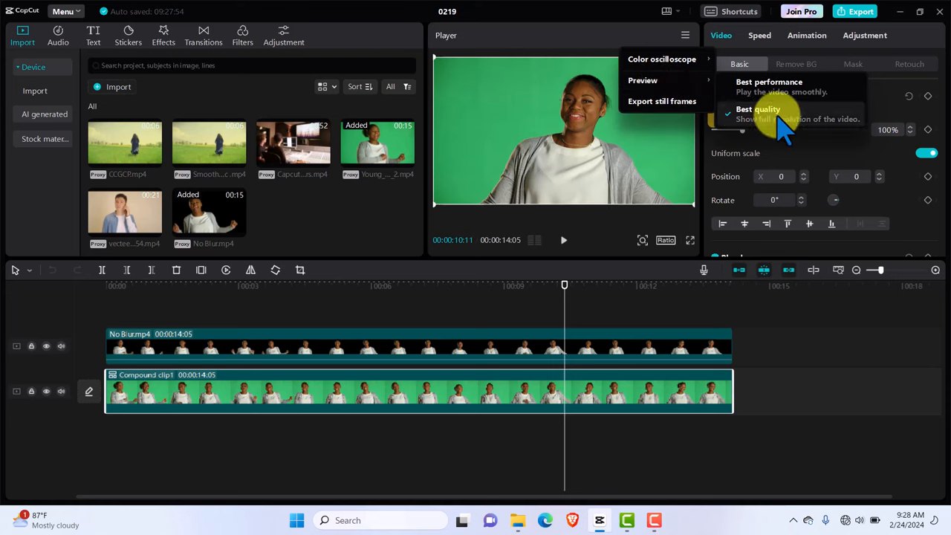
mouse_move(803, 115)
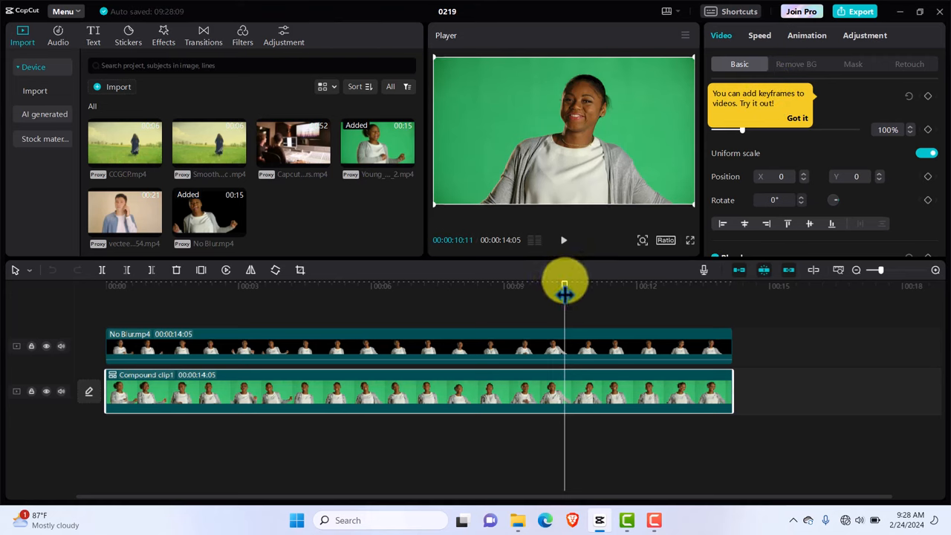
left_click_drag(564, 290, 110, 289)
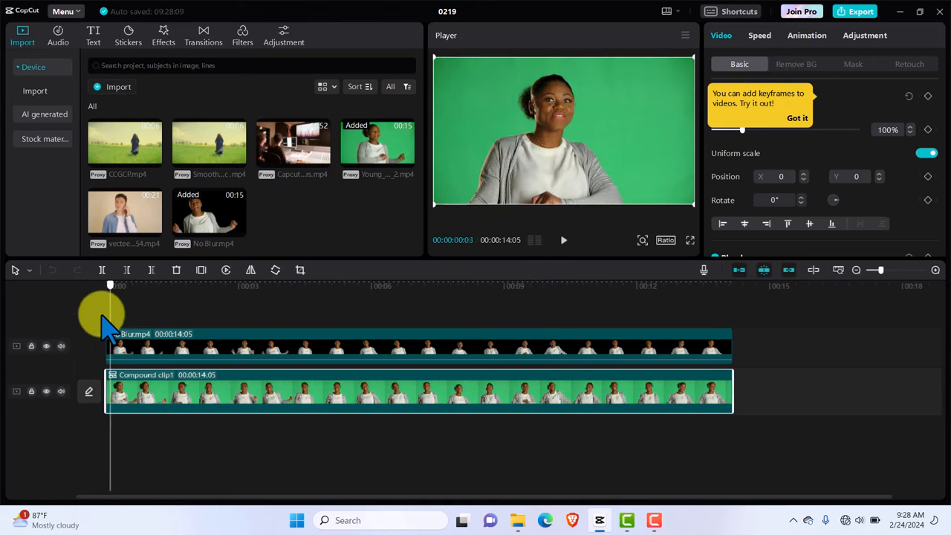
left_click(563, 239)
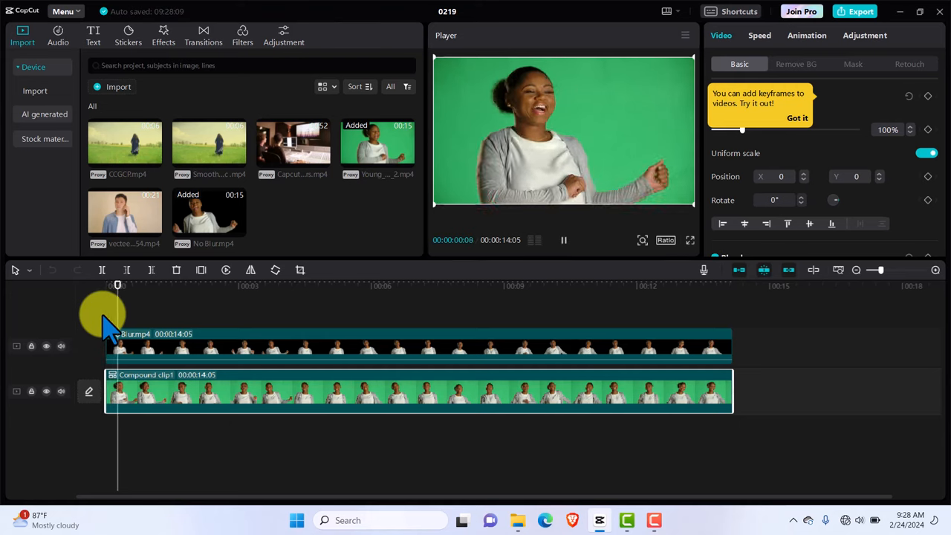